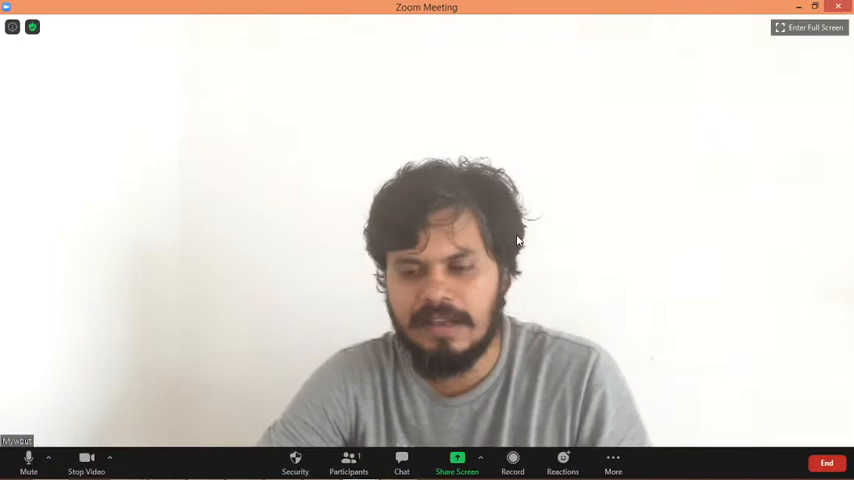
Step: Share the whole screen in Zoom so the SVM Demo notebook is visible to the meeting
click(458, 462)
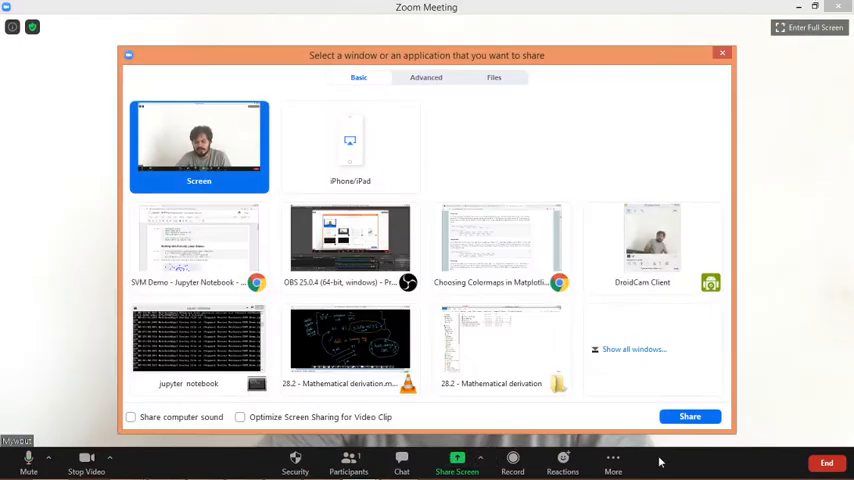
click(688, 416)
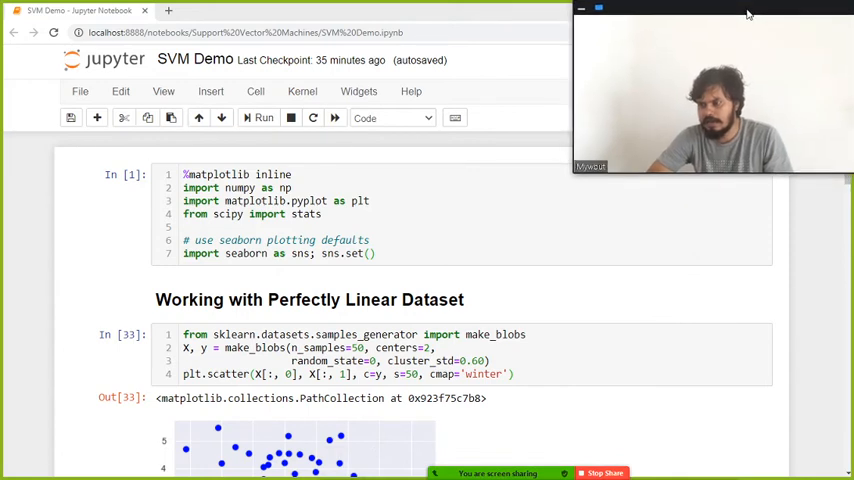
Step: Select the imports cell and scroll to the 'Working with Perfectly Linear Dataset' blob scatter plot
click(720, 464)
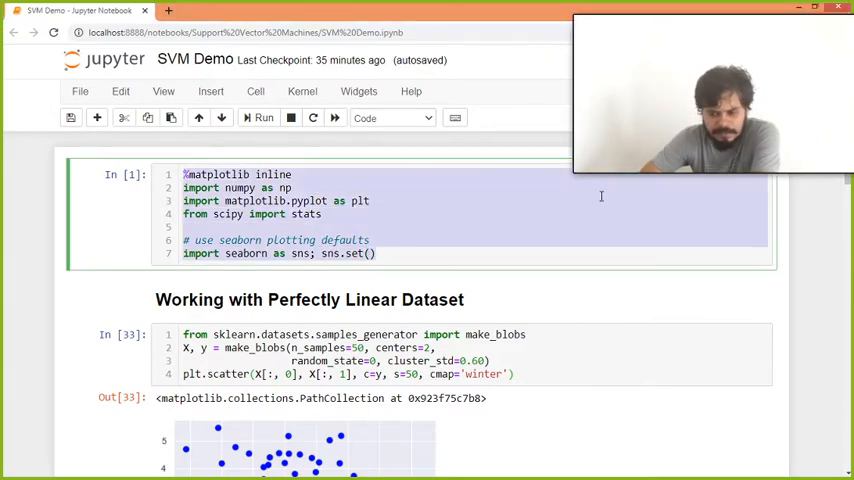
scroll(down, 3)
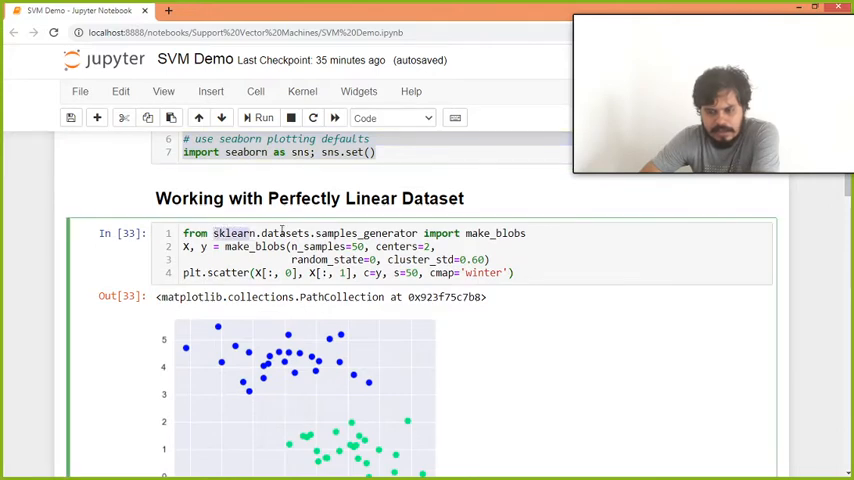
Step: Highlight make_blobs, then scroll past the two-cluster scatter plot to the linear SVC cell
double_click(496, 232)
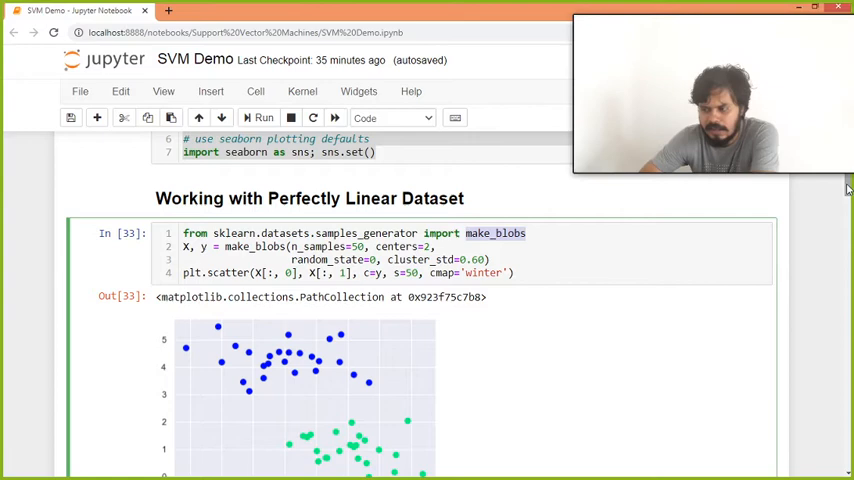
scroll(down, 3)
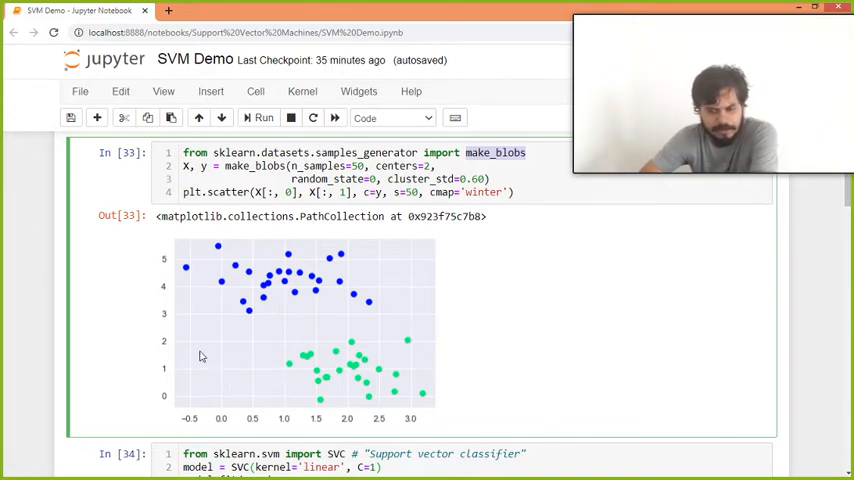
mouse_move(440, 268)
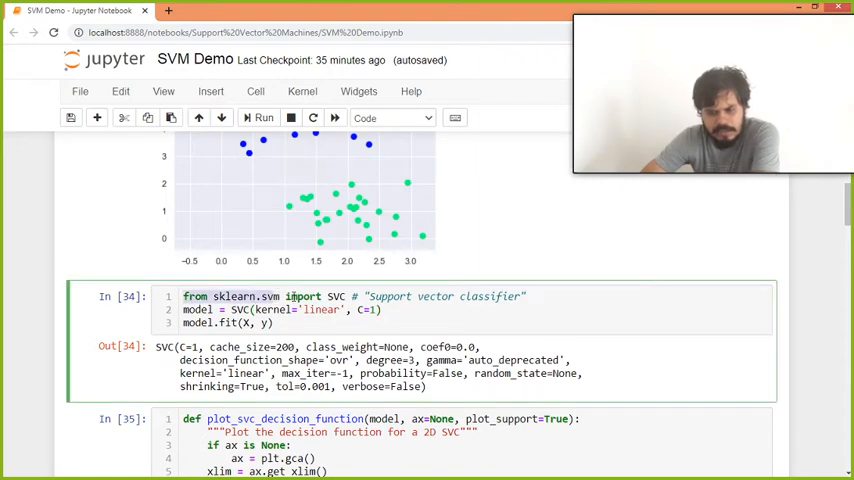
Step: Highlight a line of the SVC fitting code ahead of the plot_svc_decision_function definition
double_click(340, 296)
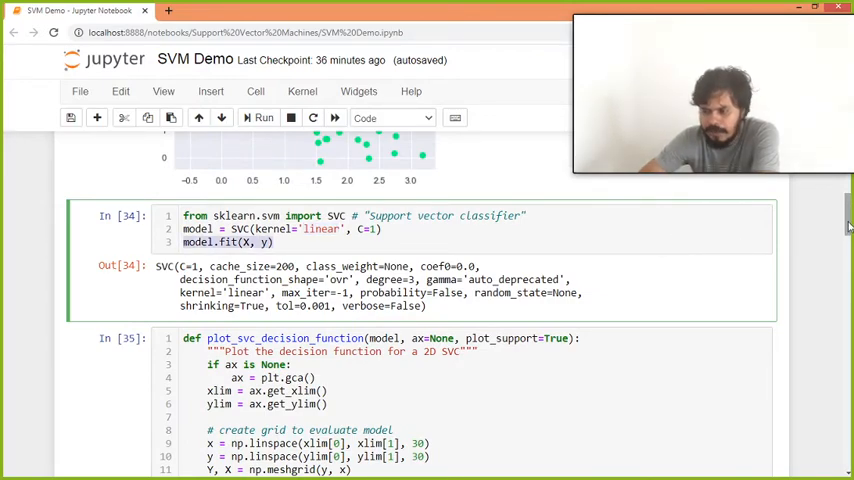
Step: Scroll through the decision boundary and margin plot toward 'The importance of Support Vectors'
scroll(down, 3)
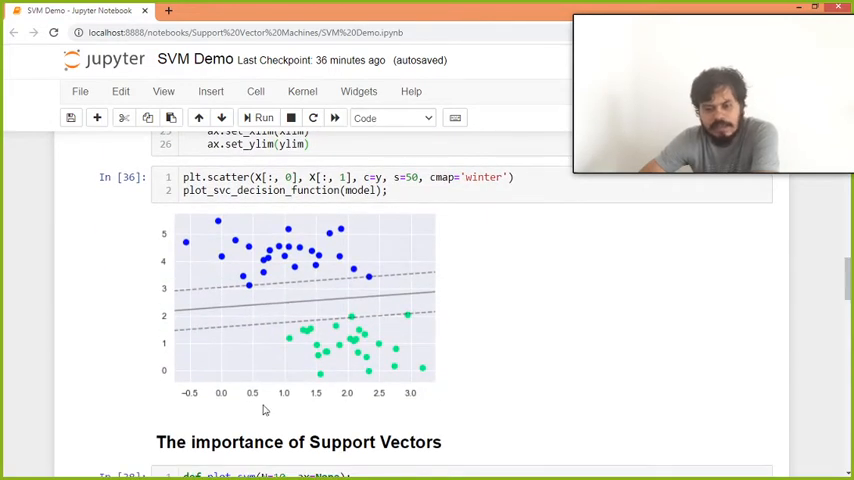
mouse_move(312, 292)
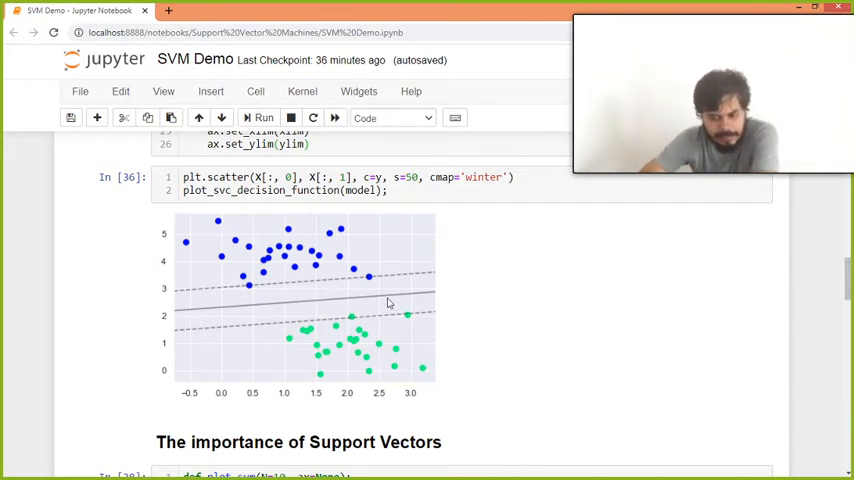
mouse_move(248, 324)
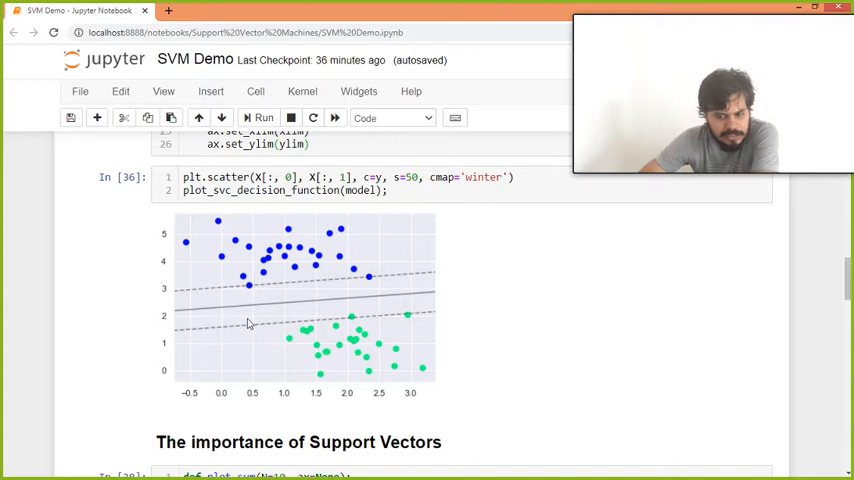
mouse_move(366, 320)
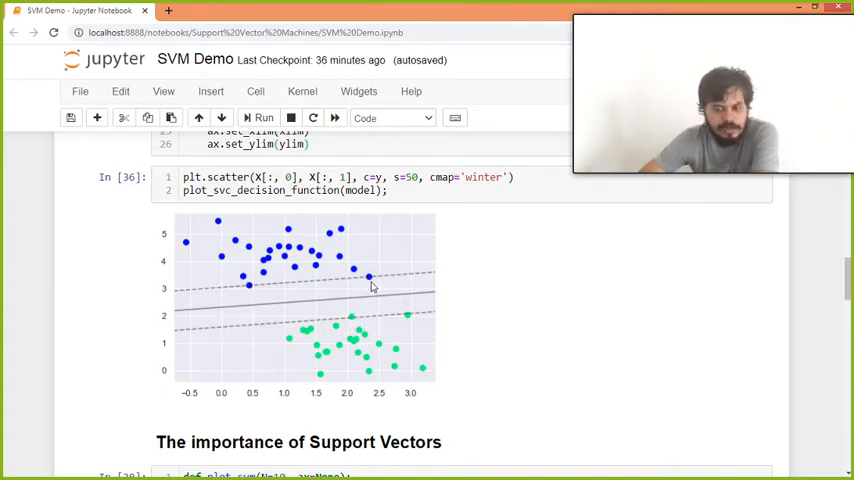
mouse_move(336, 324)
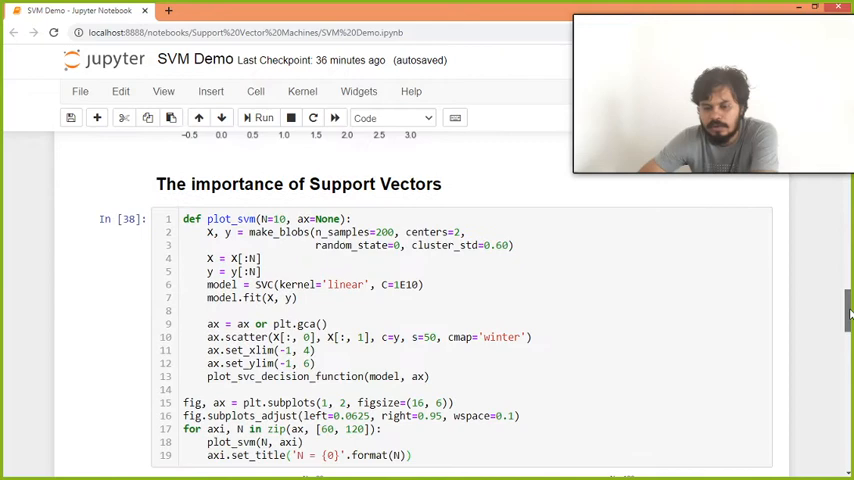
scroll(down, 3)
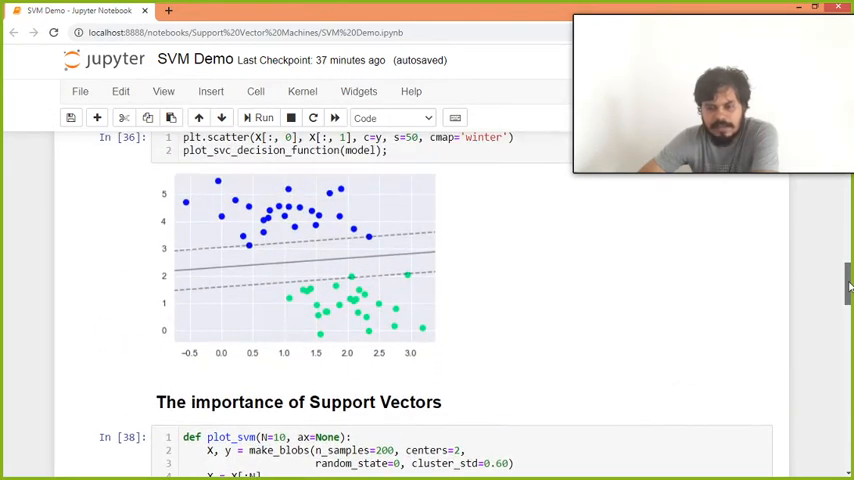
scroll(down, 3)
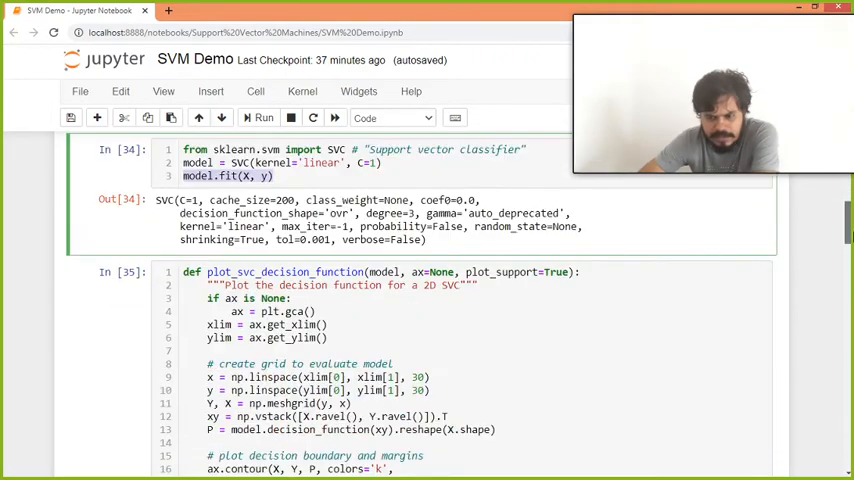
scroll(down, 3)
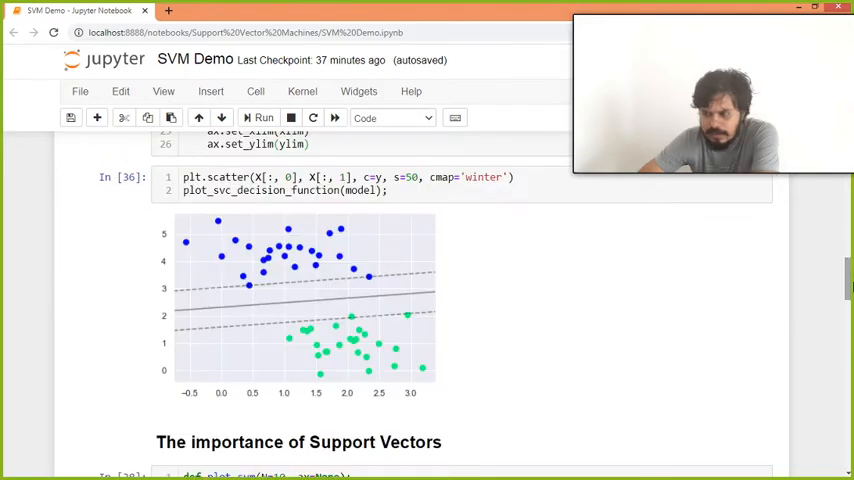
scroll(down, 3)
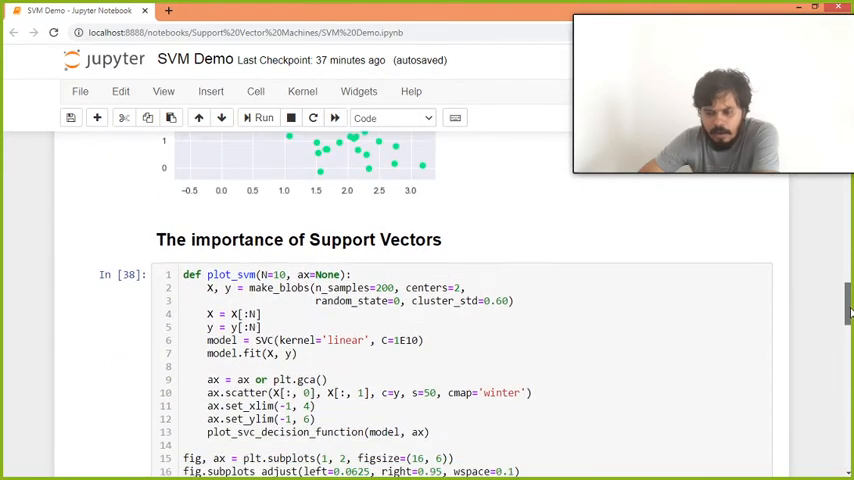
scroll(down, 3)
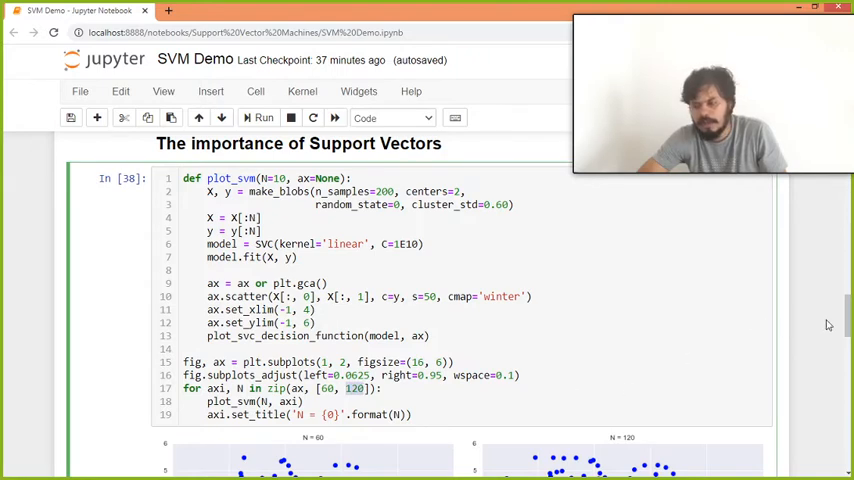
Step: Scroll past the N = 60 and N = 120 margin plots toward the almost linearly separable section
scroll(down, 3)
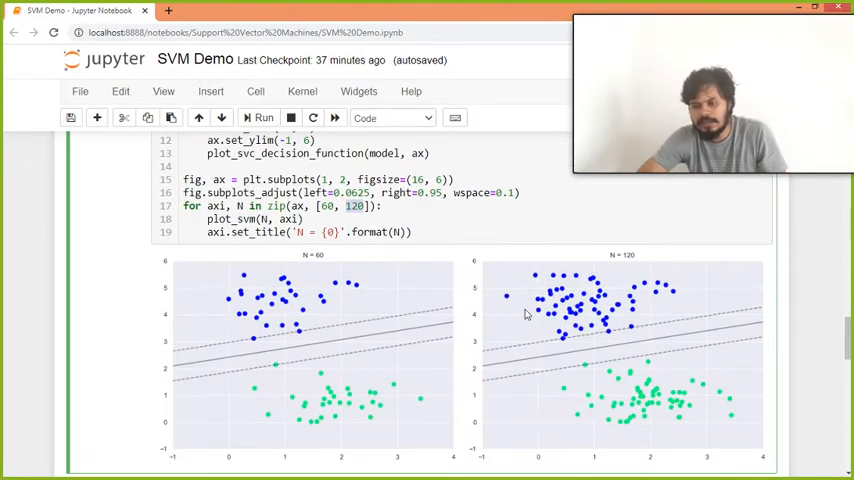
mouse_move(376, 360)
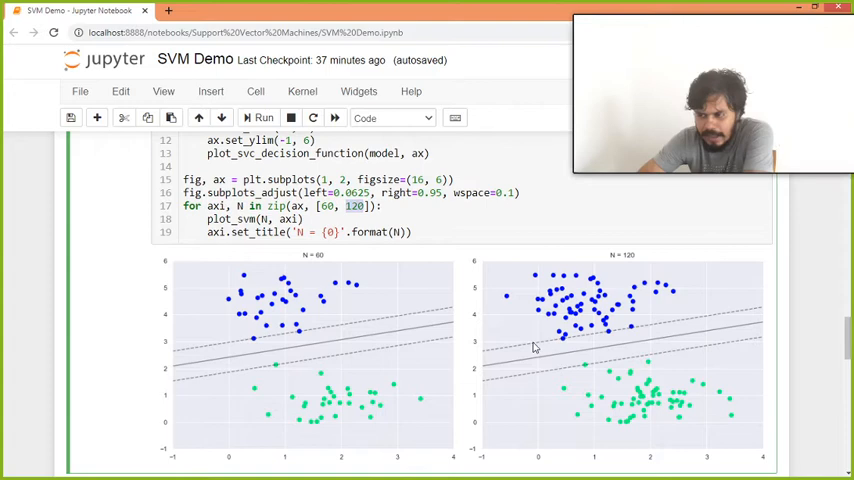
mouse_move(616, 322)
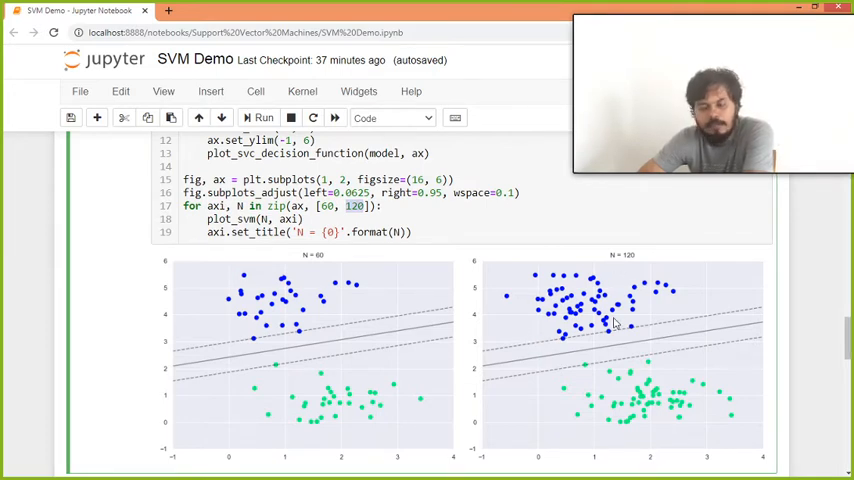
mouse_move(330, 328)
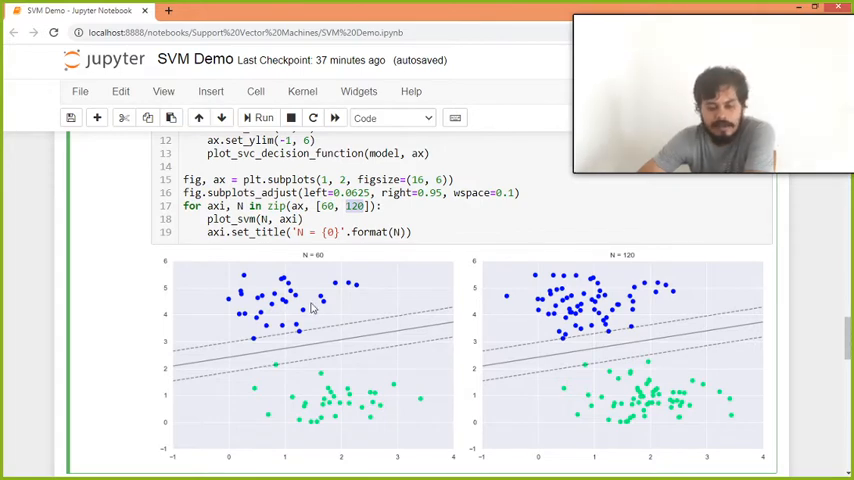
mouse_move(234, 318)
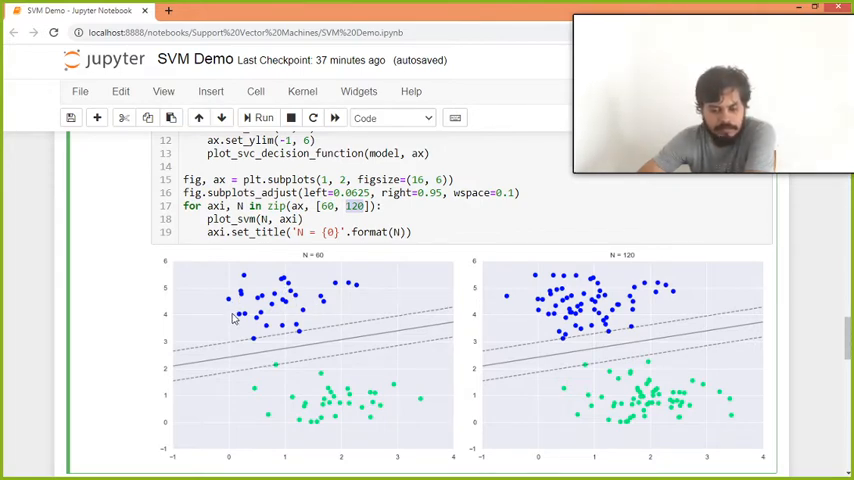
mouse_move(304, 332)
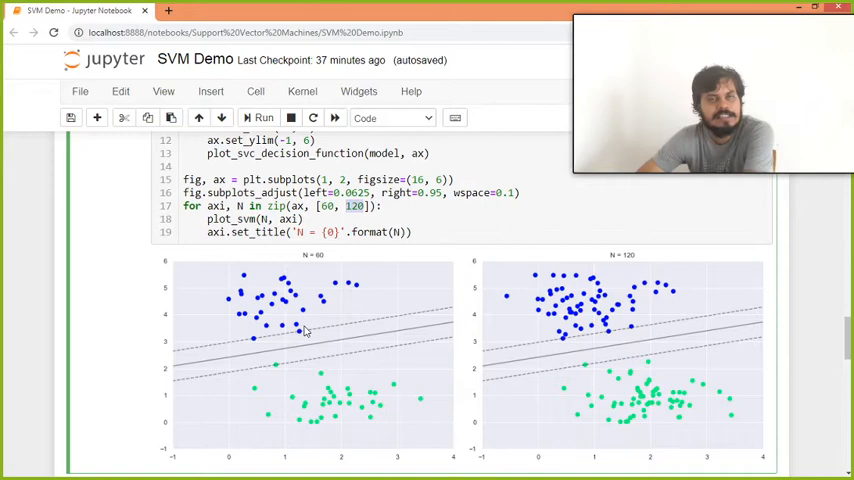
mouse_move(252, 372)
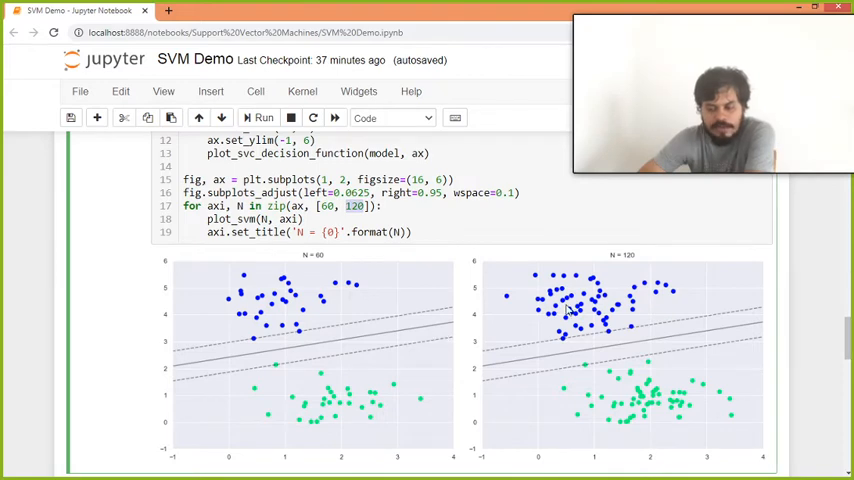
mouse_move(382, 306)
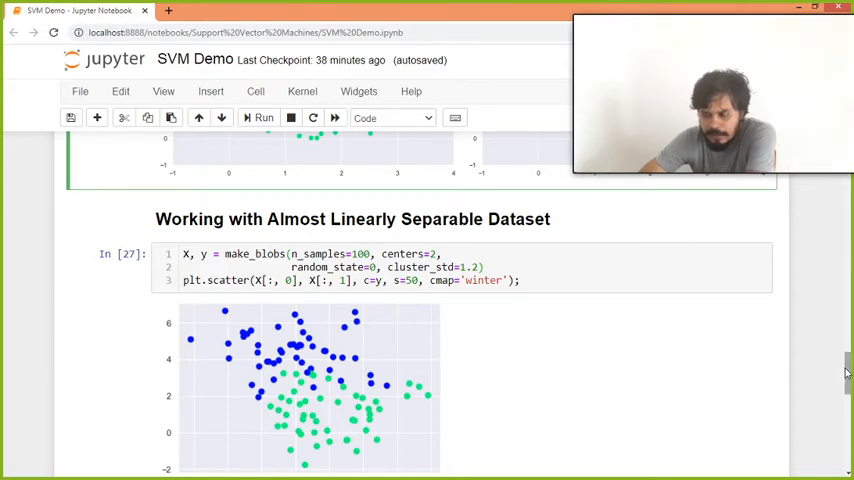
Step: Scroll below the overlapping-blobs plot to cell In [29] fitting SVCs with C=10.0 and C=0.1
scroll(down, 3)
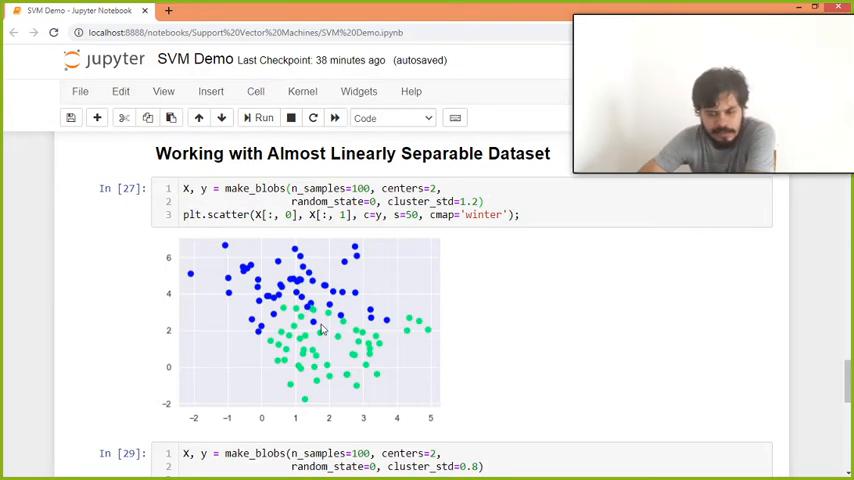
mouse_move(288, 256)
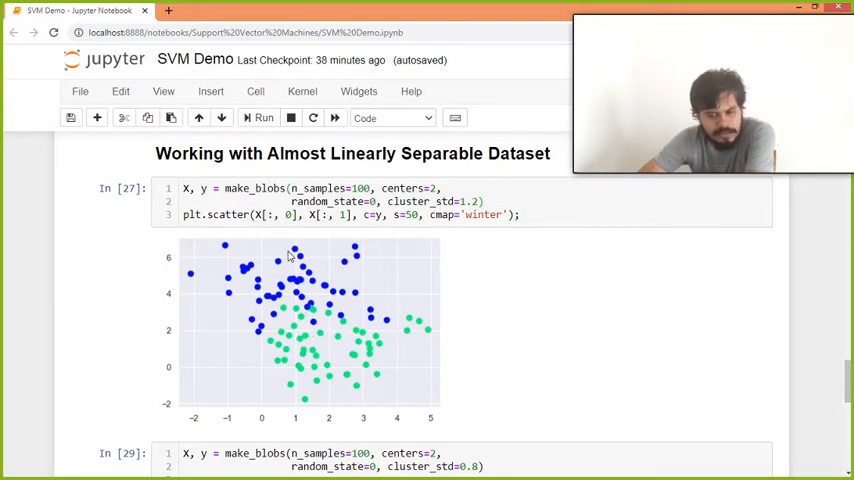
mouse_move(746, 330)
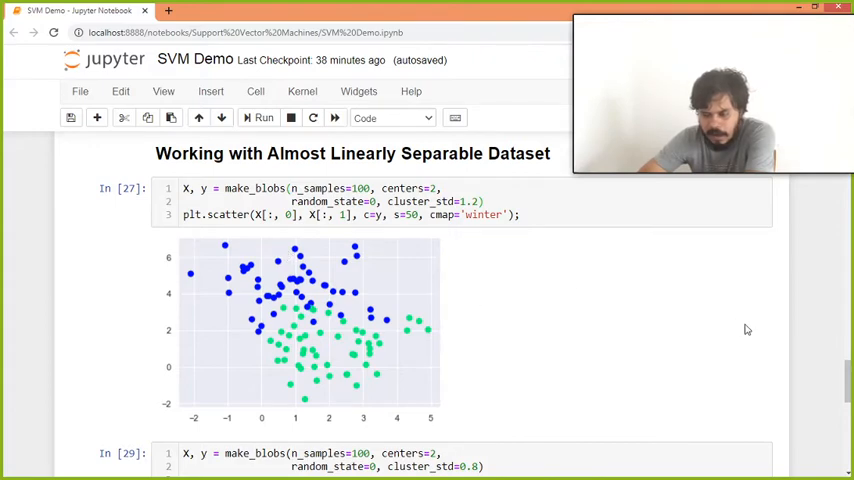
scroll(down, 3)
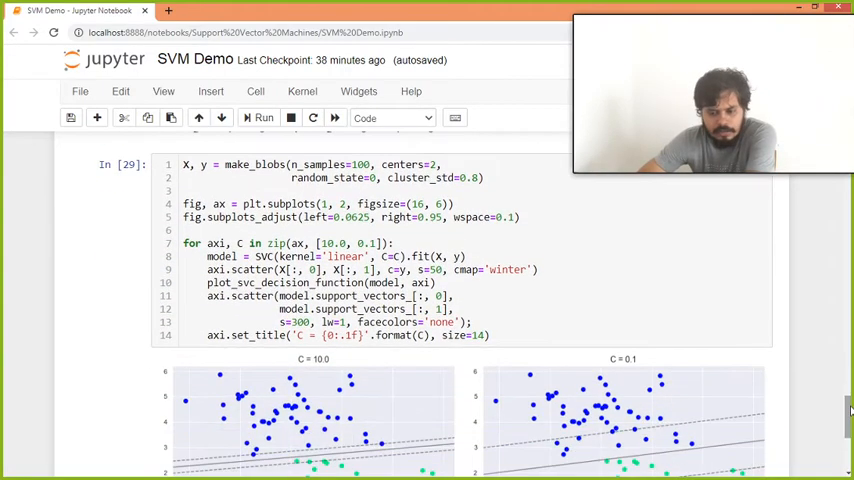
Step: Scroll so the side-by-side C = 10.0 and C = 0.1 margin plots with support vectors show fully
scroll(down, 3)
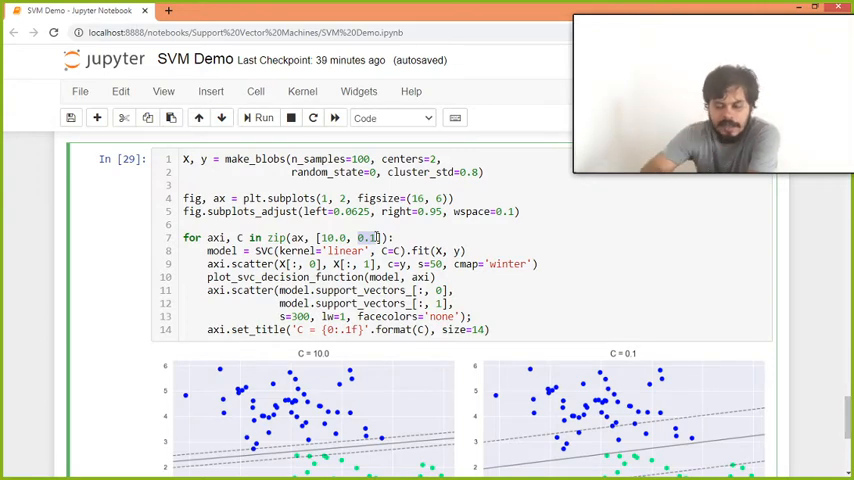
scroll(down, 3)
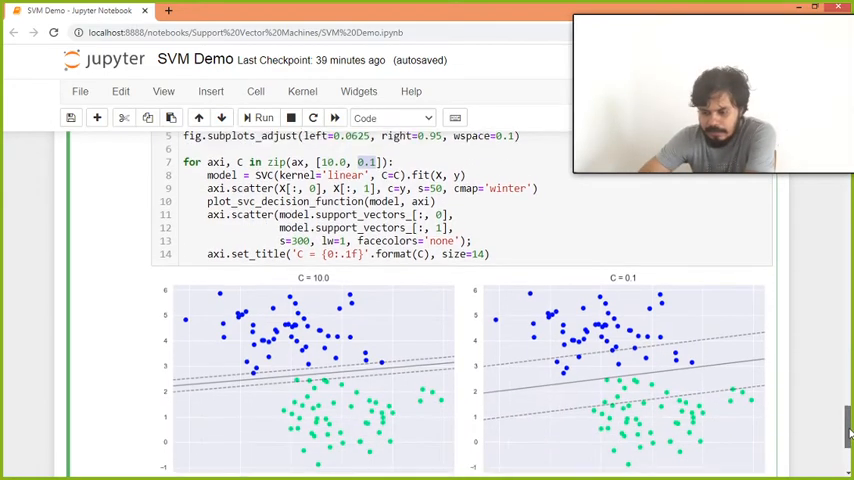
Step: Scroll around the C comparison plots, revealing the empty code cell beneath them
scroll(down, 3)
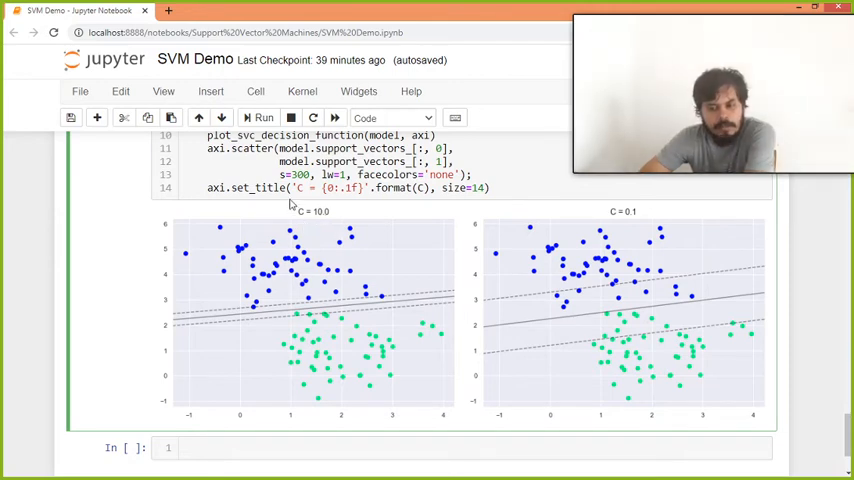
mouse_move(292, 200)
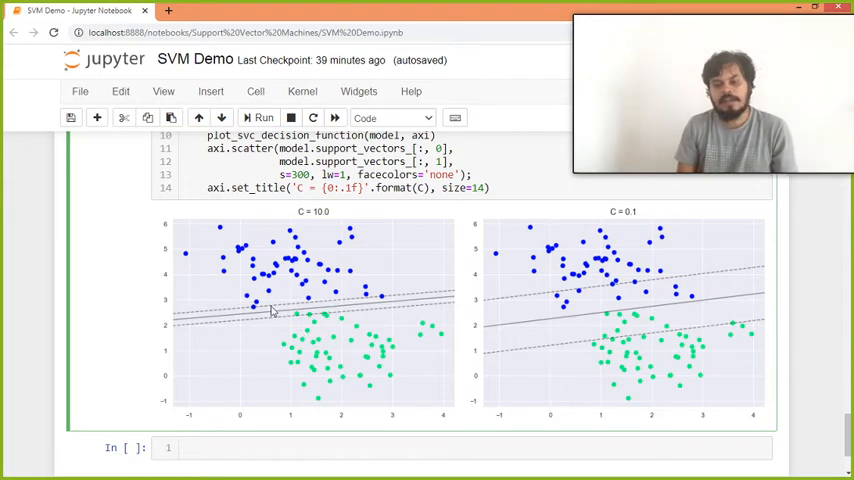
mouse_move(372, 324)
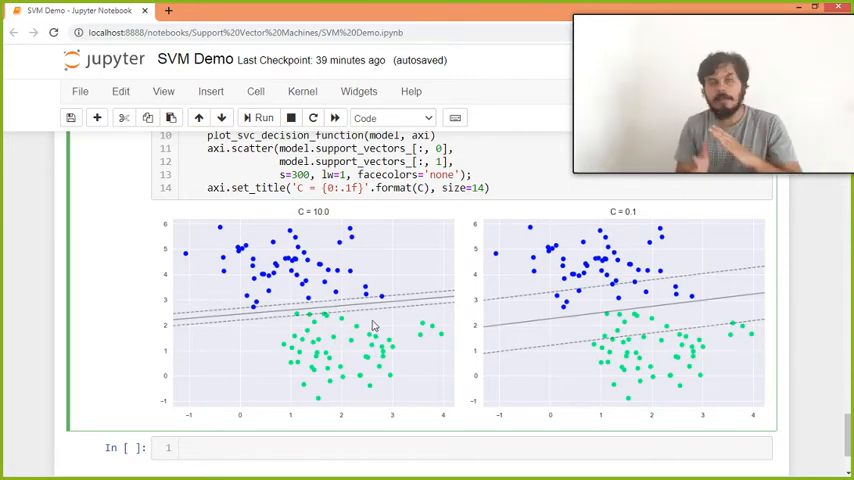
mouse_move(350, 310)
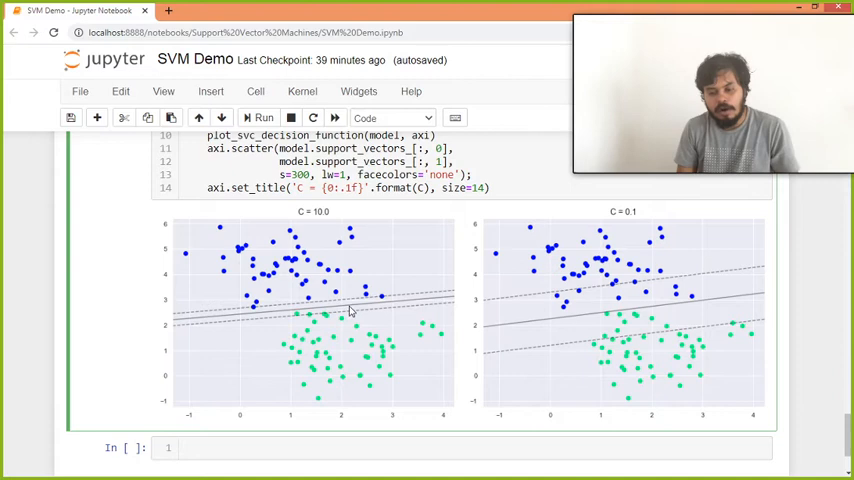
mouse_move(296, 318)
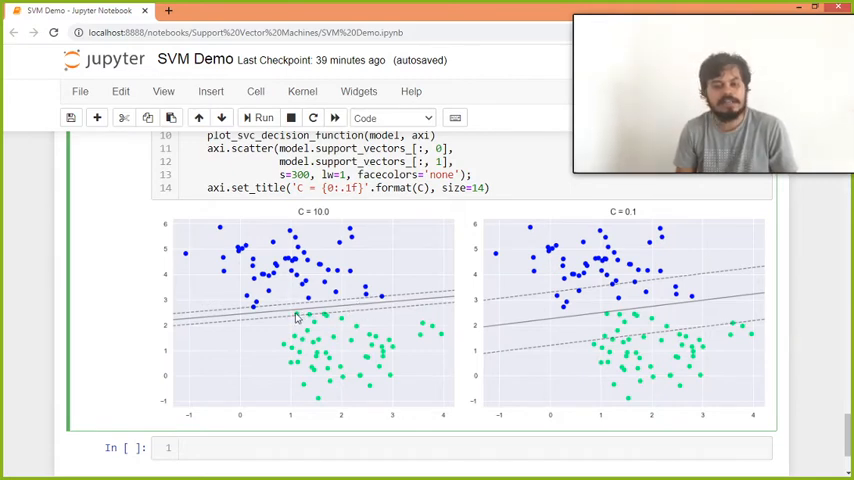
mouse_move(310, 330)
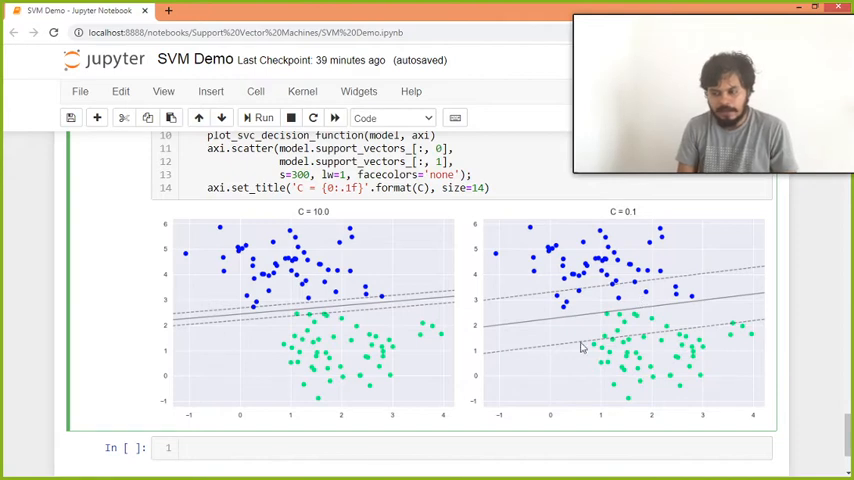
mouse_move(640, 298)
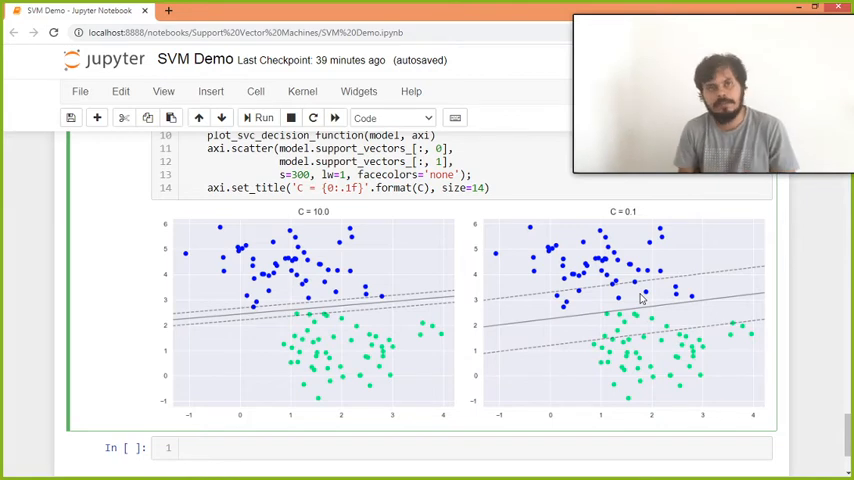
mouse_move(624, 292)
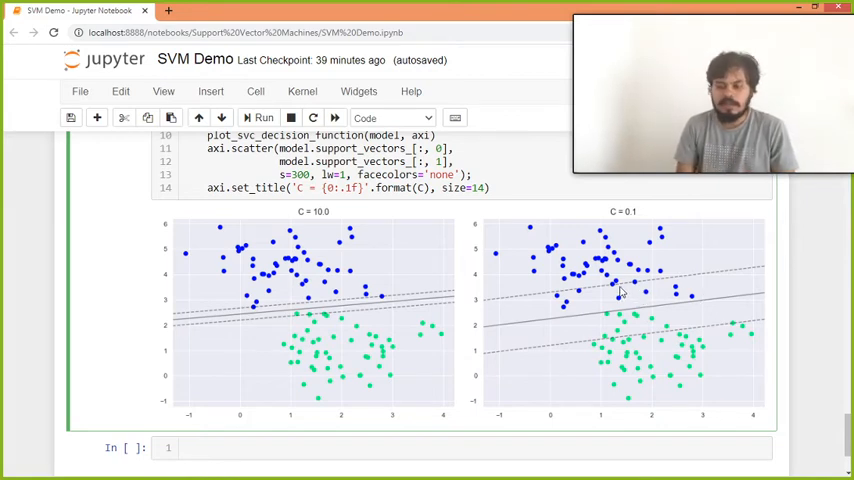
mouse_move(624, 312)
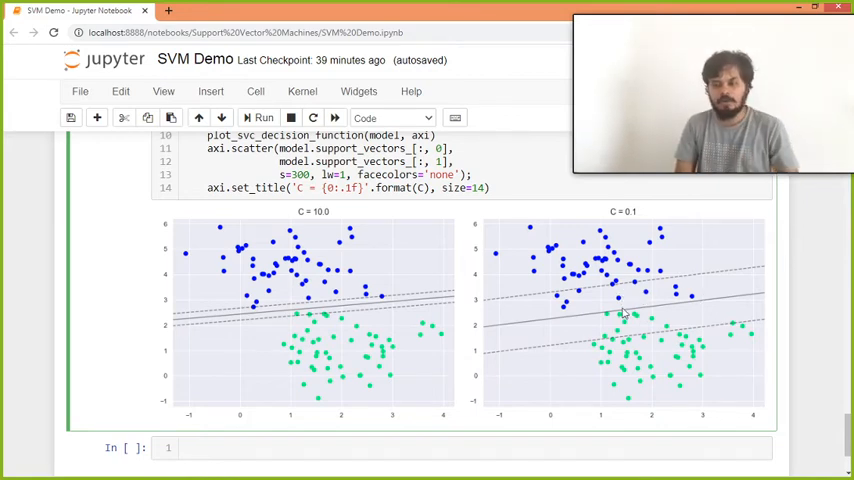
mouse_move(652, 300)
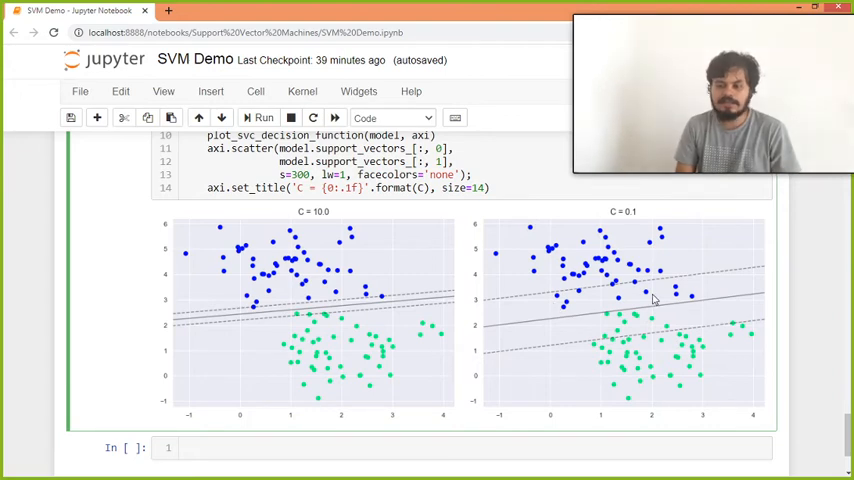
mouse_move(584, 316)
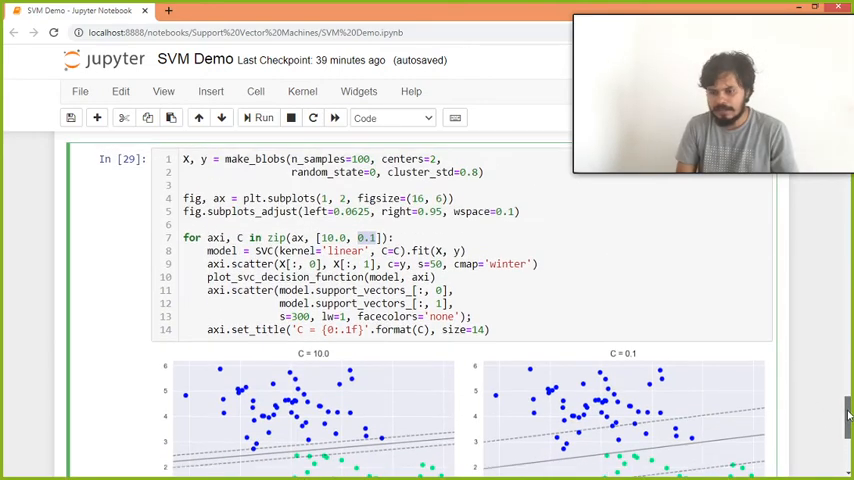
Step: Change the loop's C values to 100.0 and 0.01 and rerun the comparison cell
scroll(down, 3)
text(,)
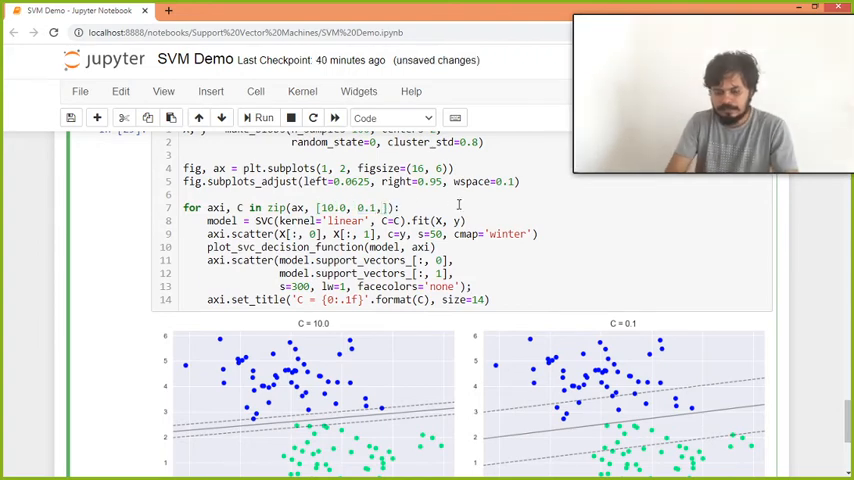
text(100)
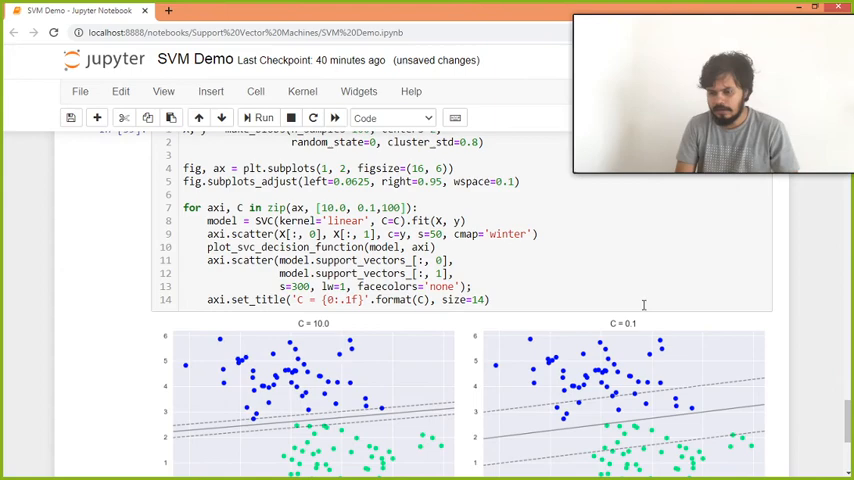
scroll(down, 3)
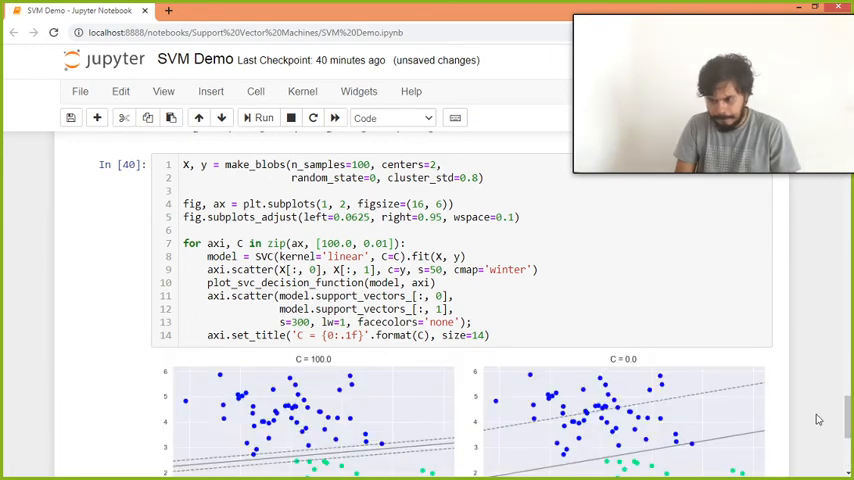
Step: Scroll down to view the rerun C = 100.0 and C = 0.0 margin plots with circled support vectors
scroll(down, 3)
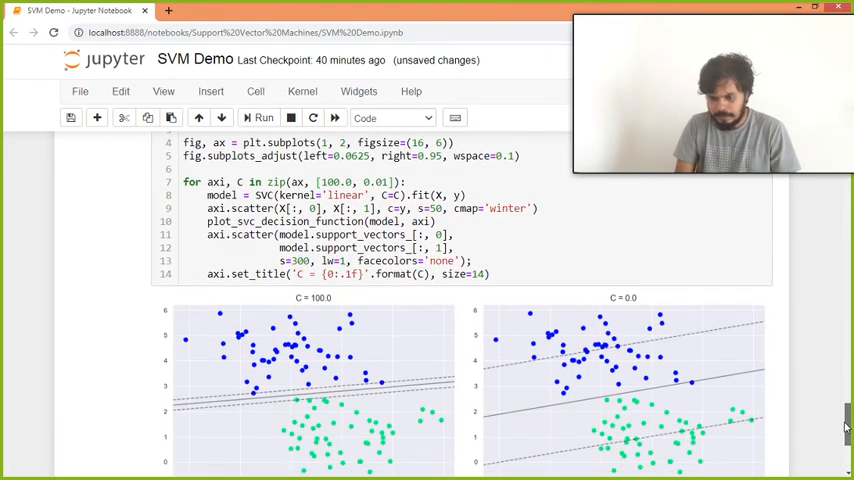
scroll(down, 3)
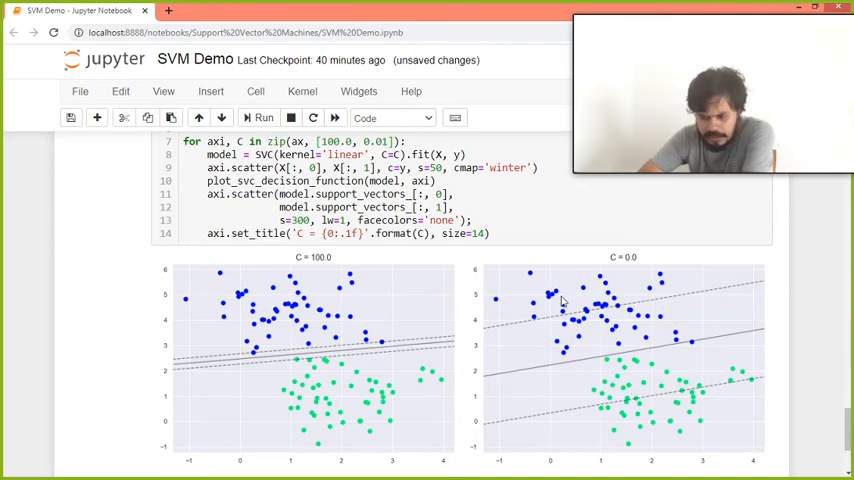
mouse_move(252, 376)
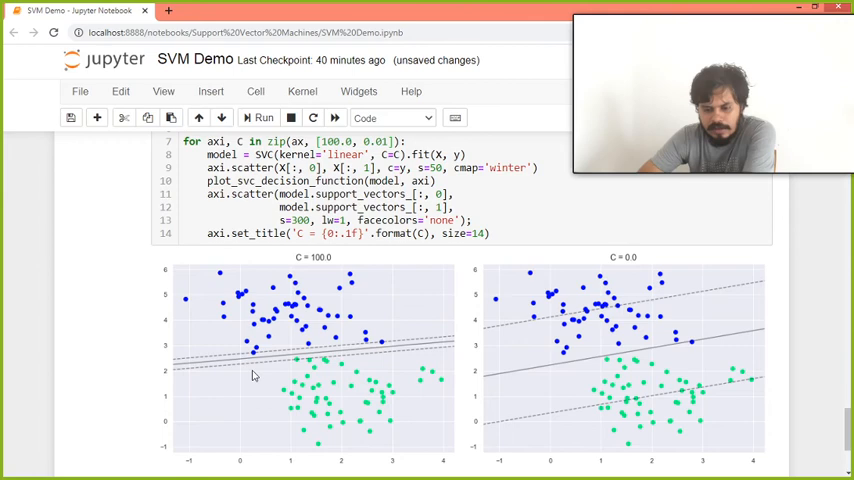